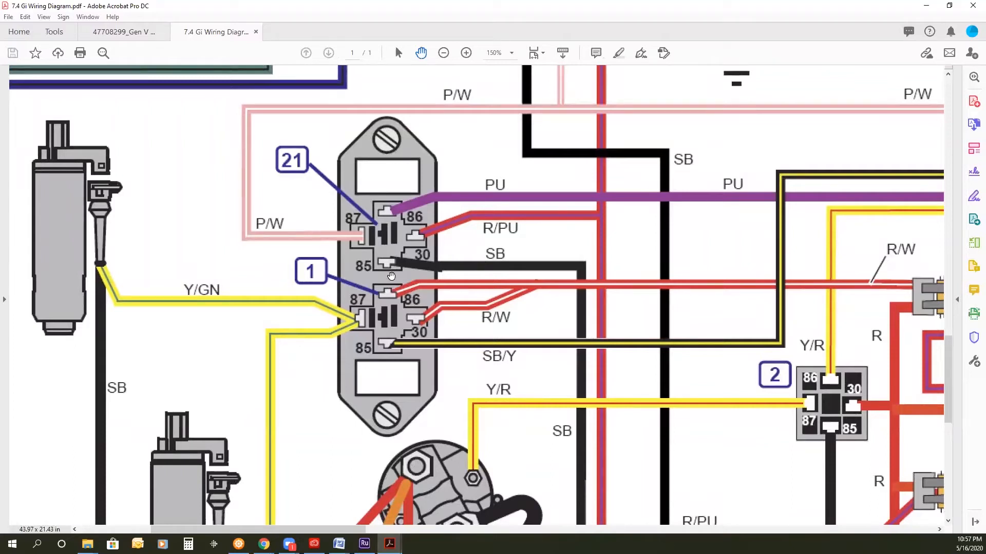
mouse_move(343, 217)
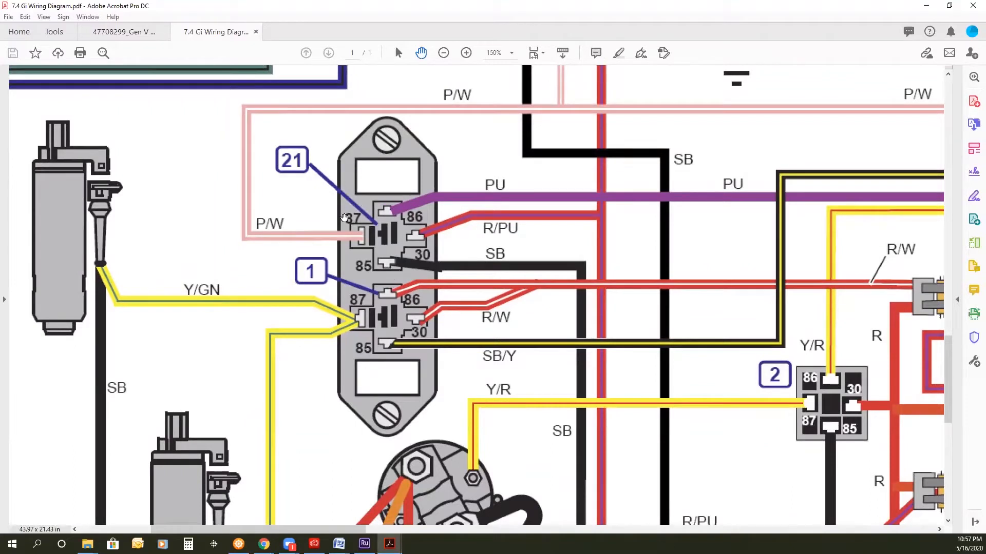
mouse_move(337, 249)
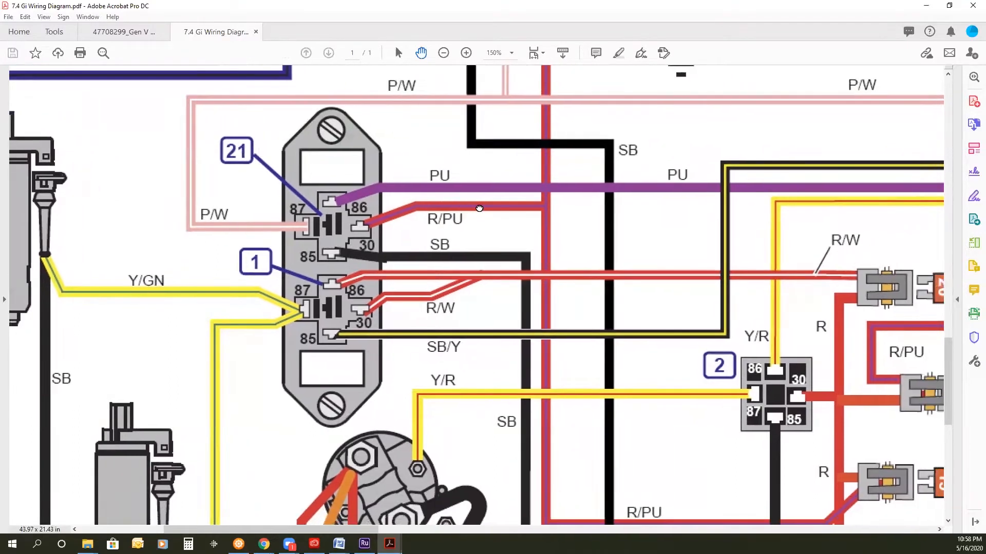
scroll("down", 3)
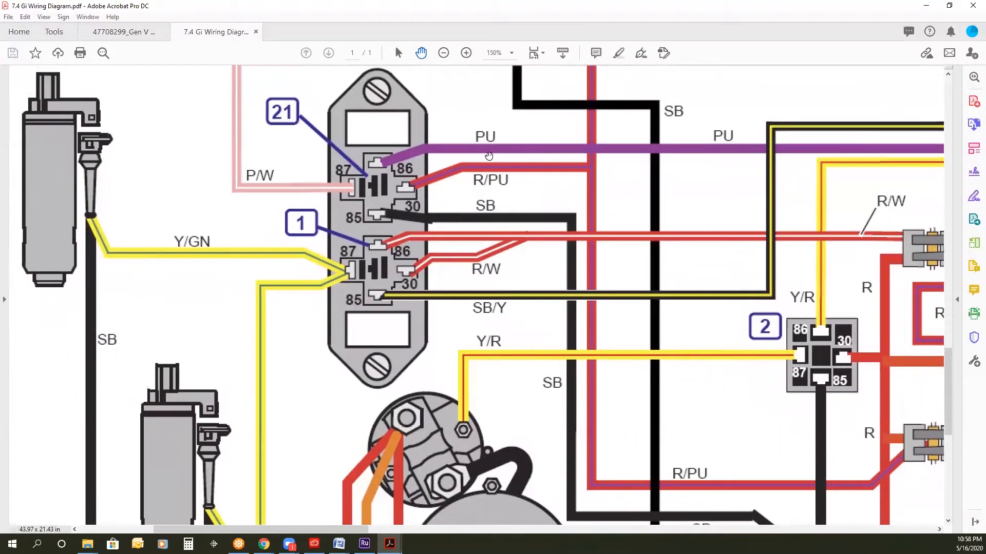
mouse_move(377, 163)
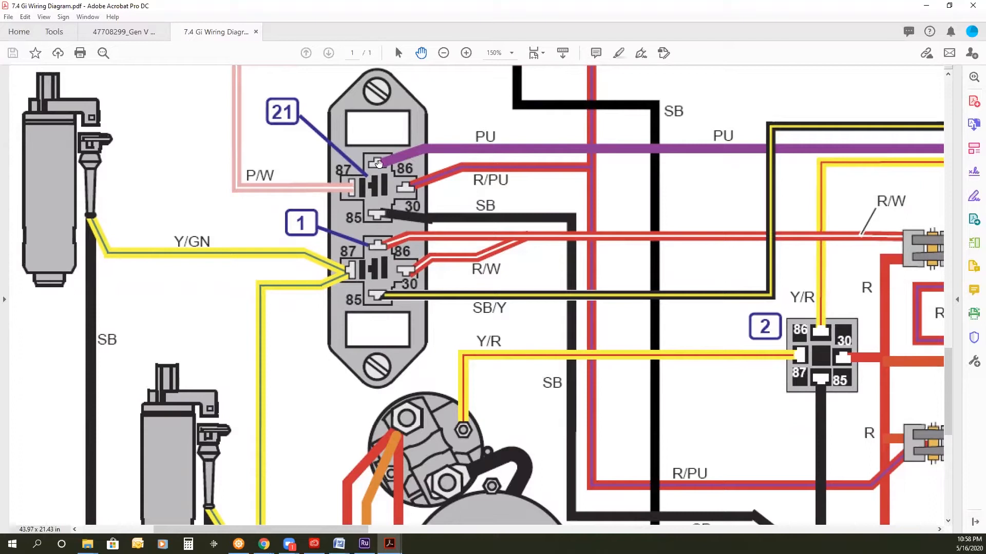
mouse_move(636, 150)
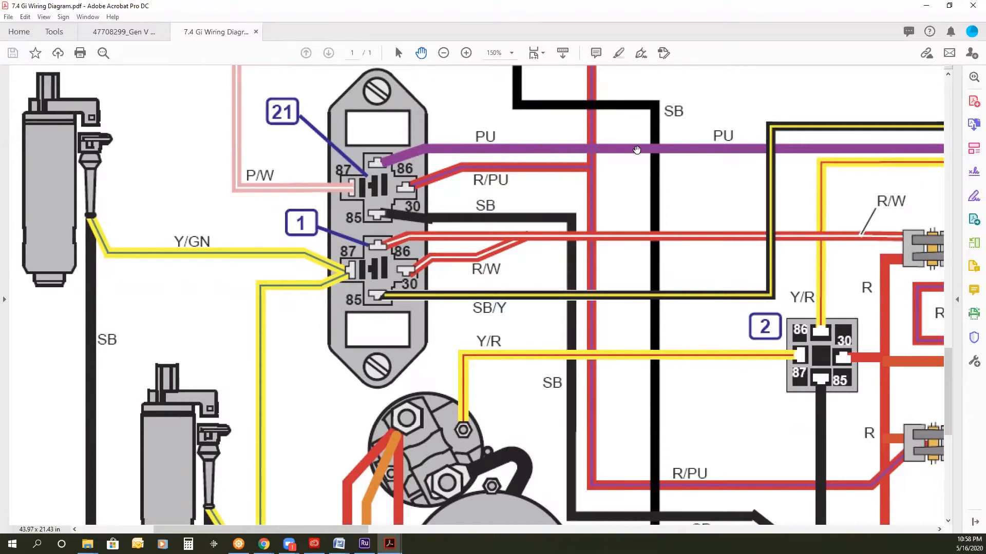
mouse_move(377, 166)
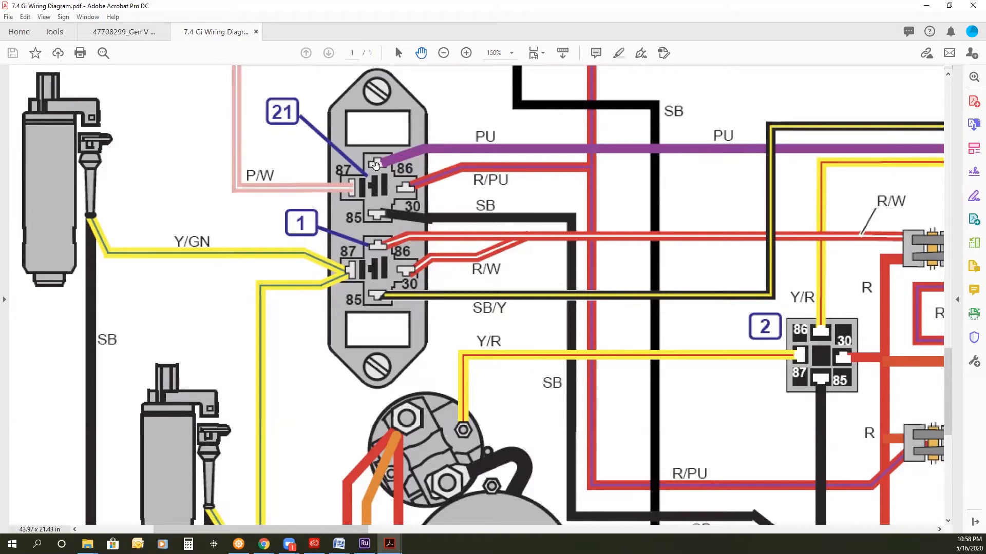
mouse_move(463, 152)
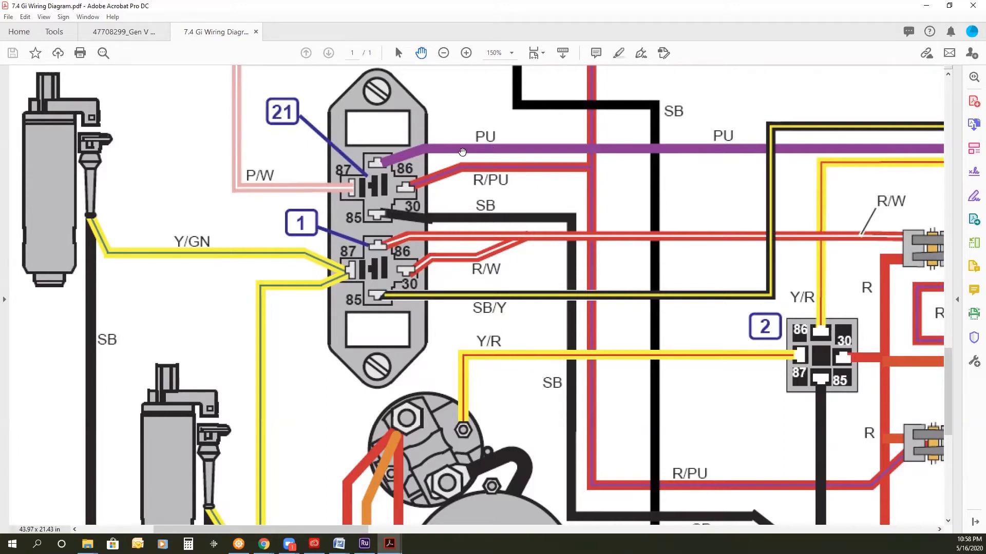
mouse_move(371, 165)
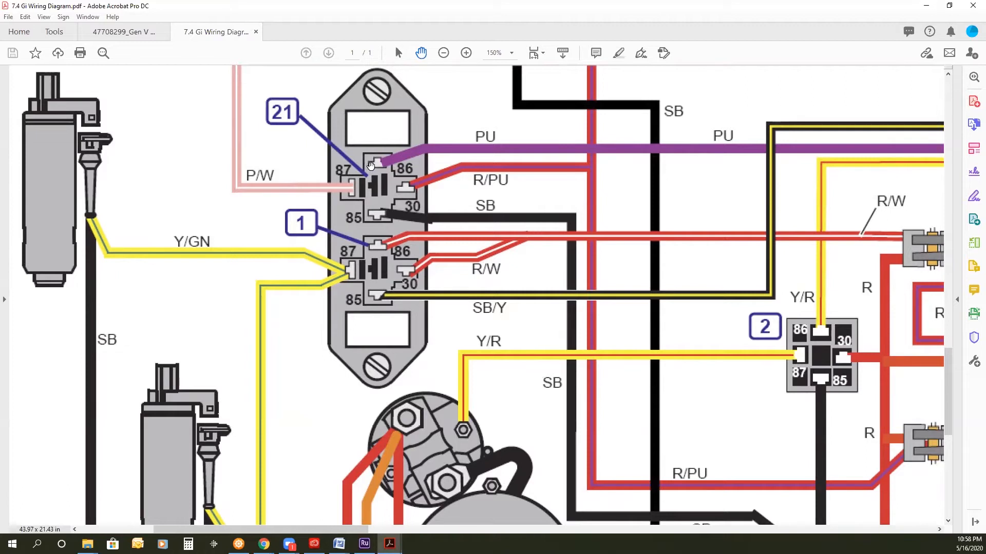
mouse_move(376, 215)
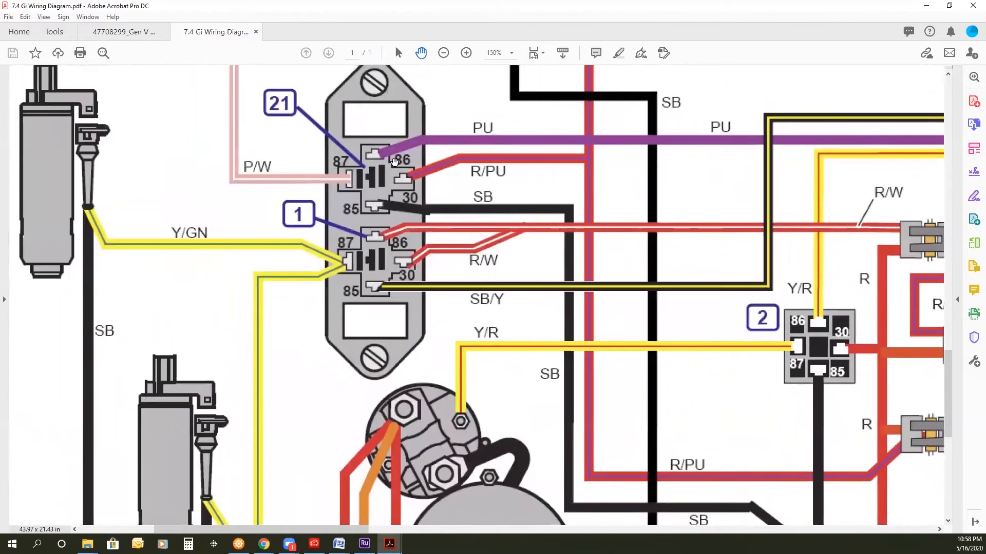
mouse_move(409, 179)
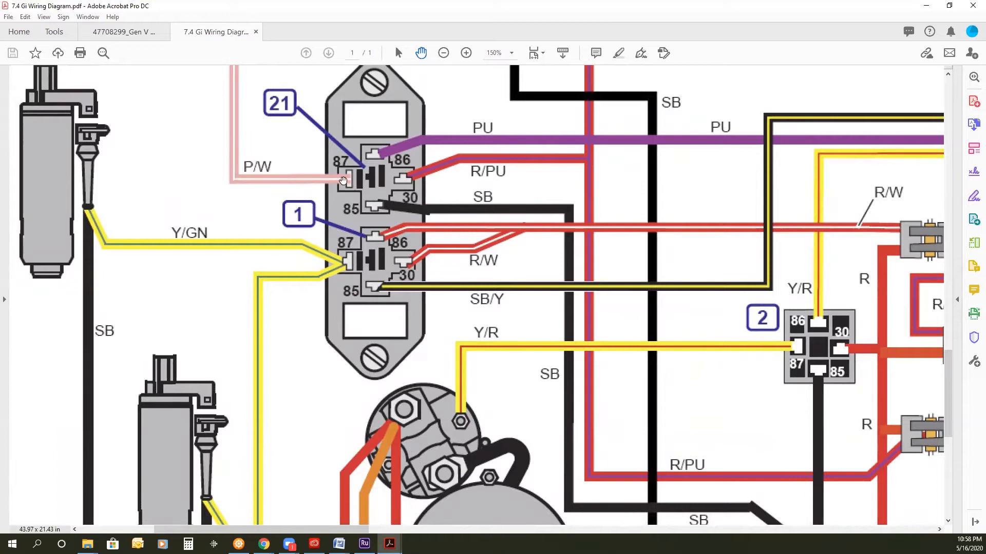
mouse_move(409, 176)
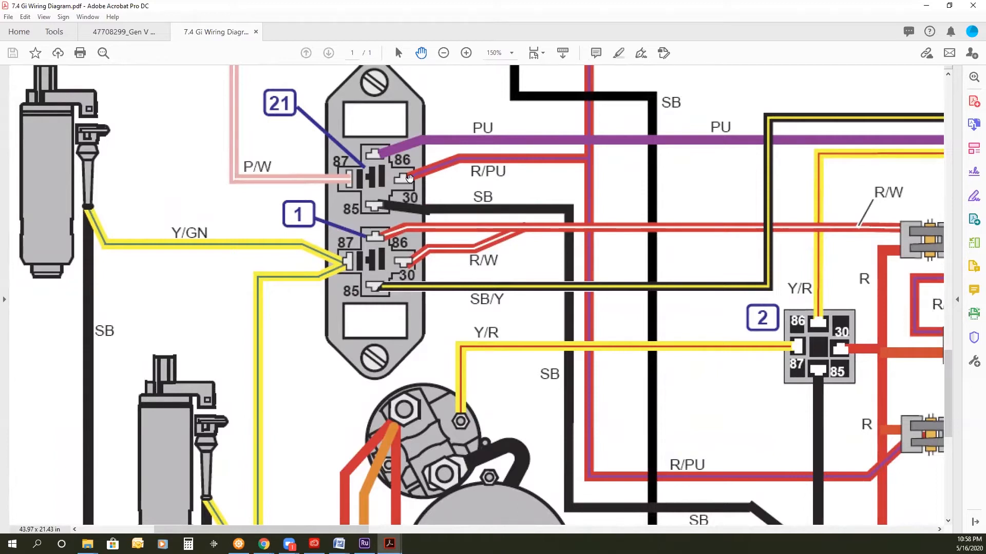
mouse_move(329, 181)
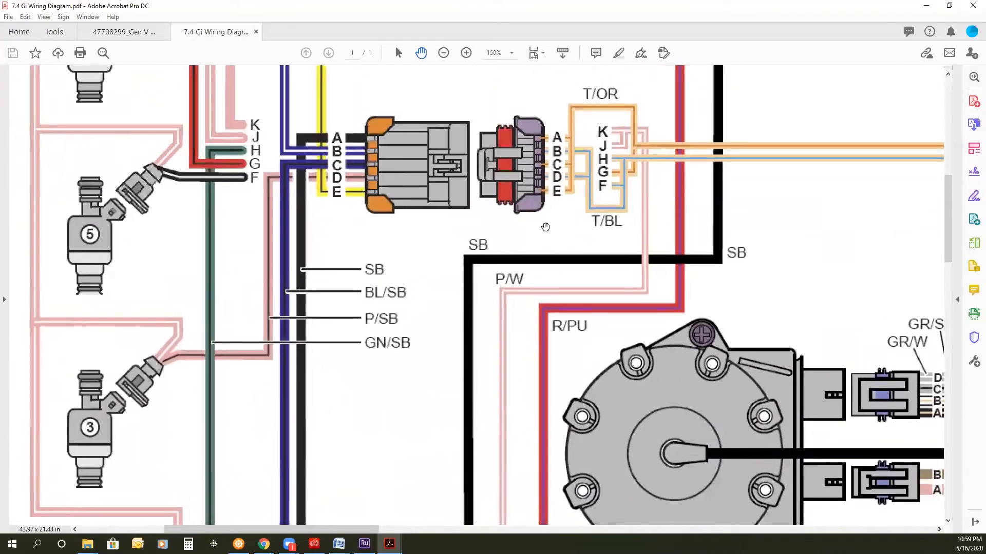
mouse_move(207, 94)
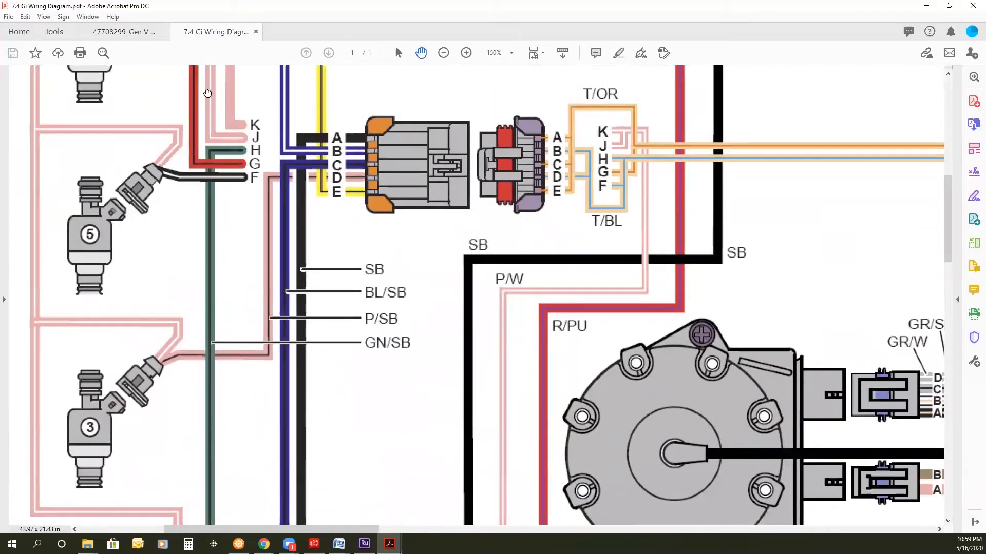
mouse_move(552, 258)
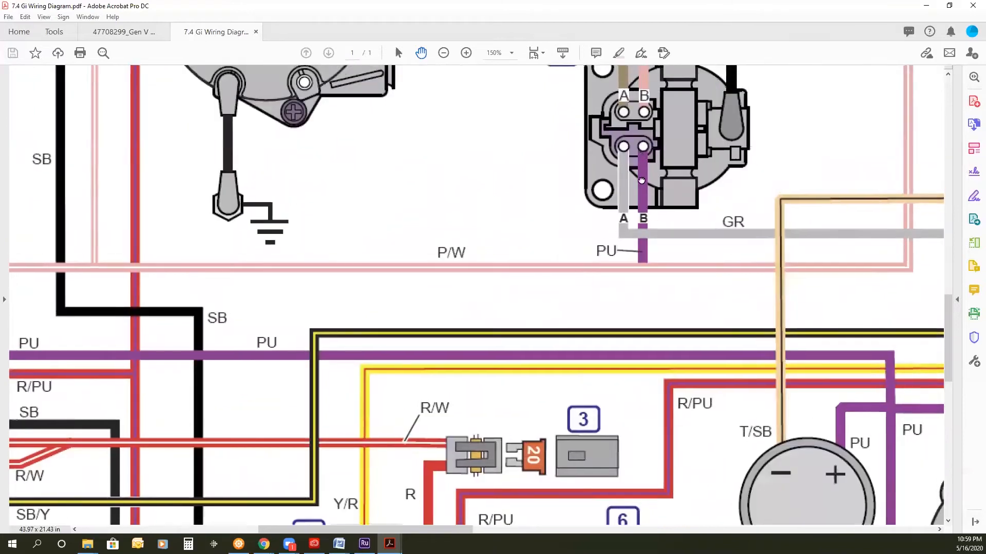
scroll("up", 3)
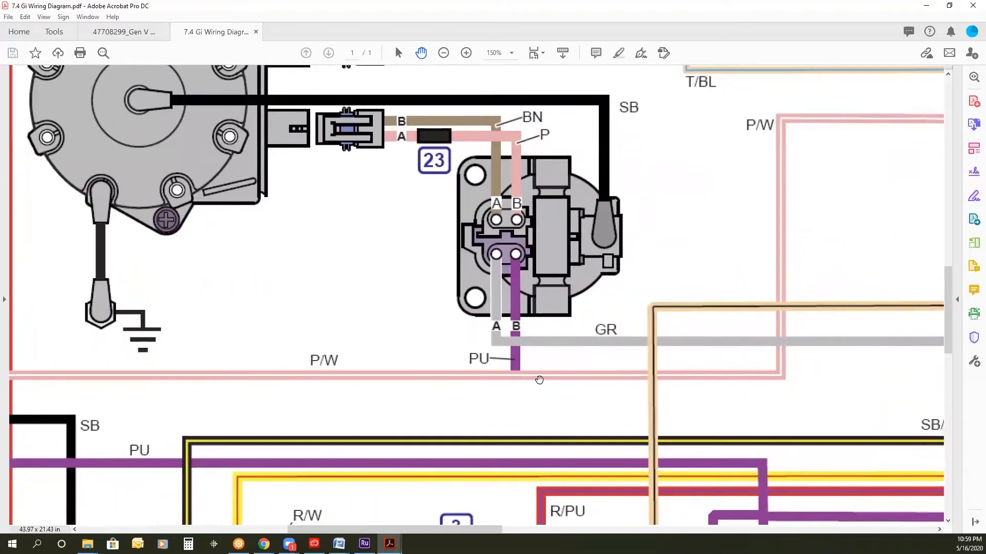
mouse_move(500, 381)
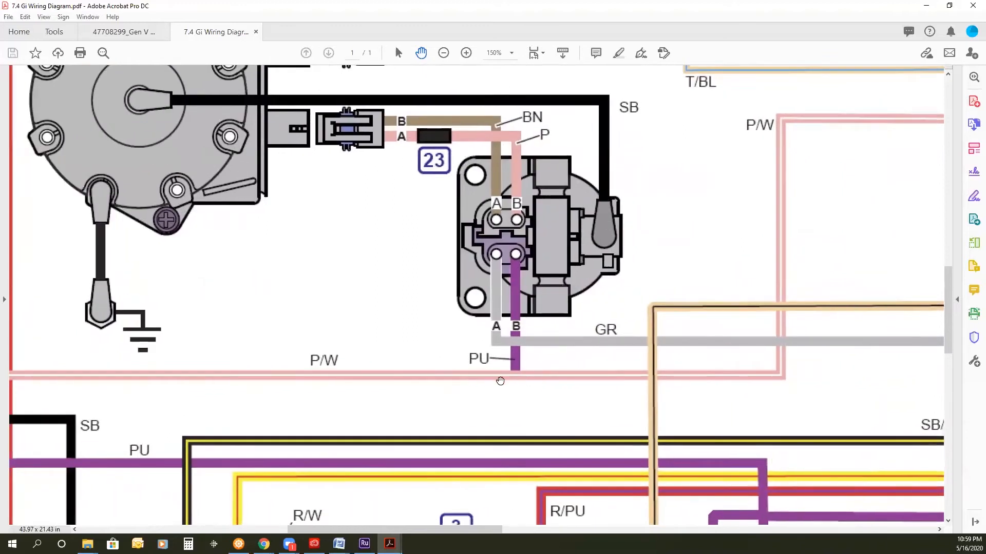
mouse_move(476, 376)
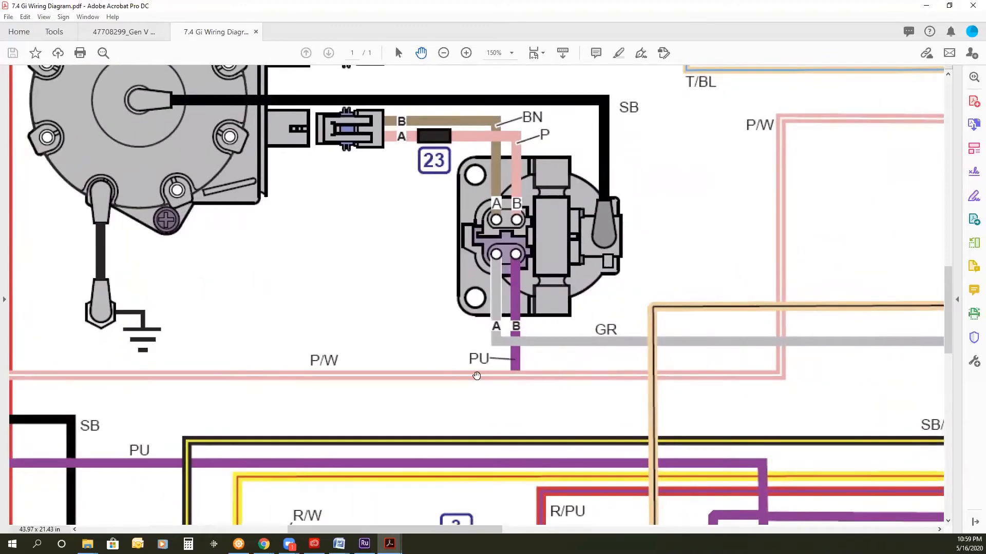
mouse_move(491, 377)
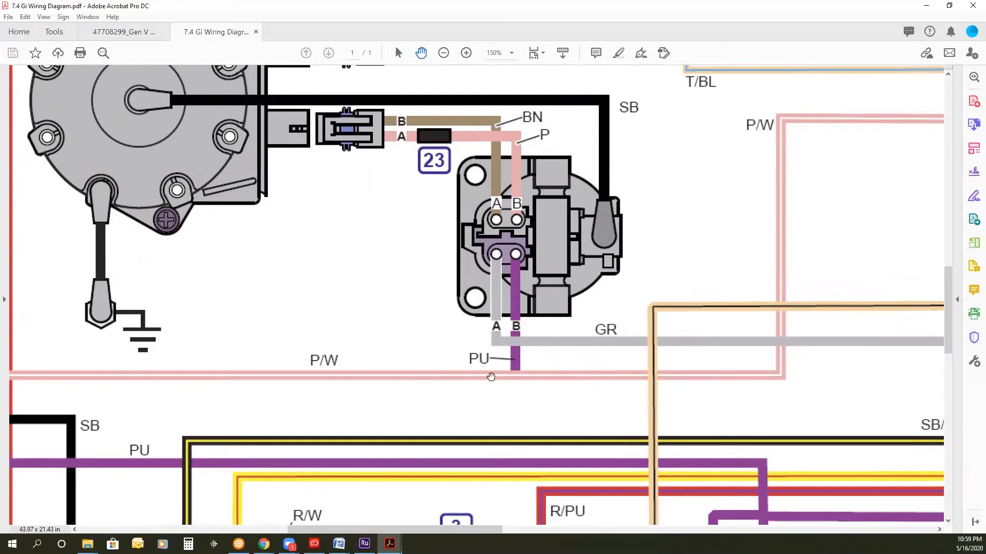
mouse_move(512, 357)
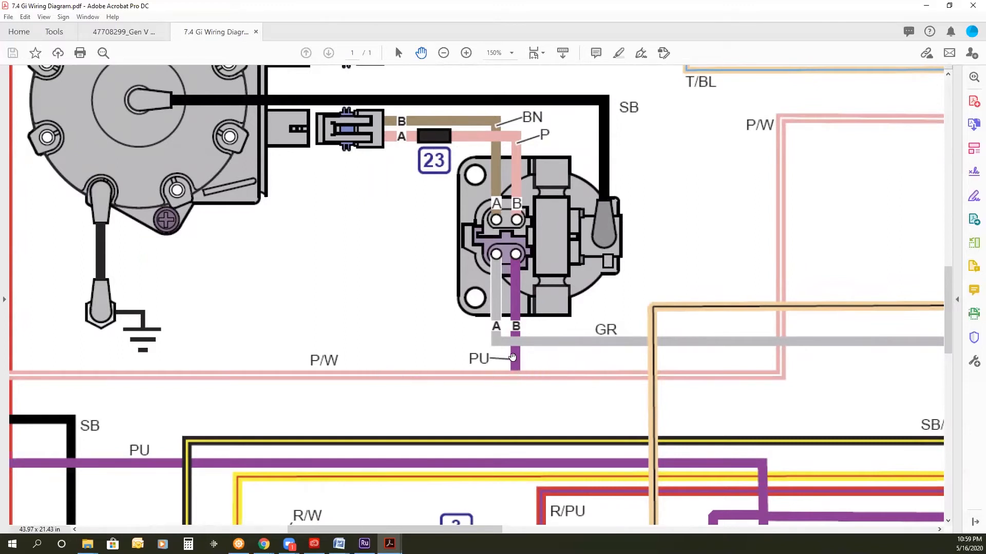
mouse_move(514, 326)
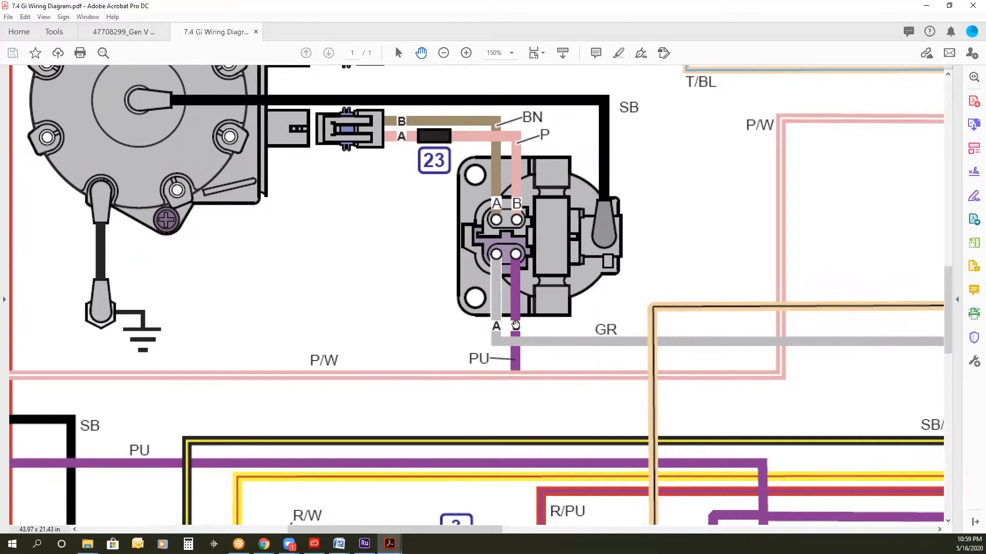
mouse_move(515, 264)
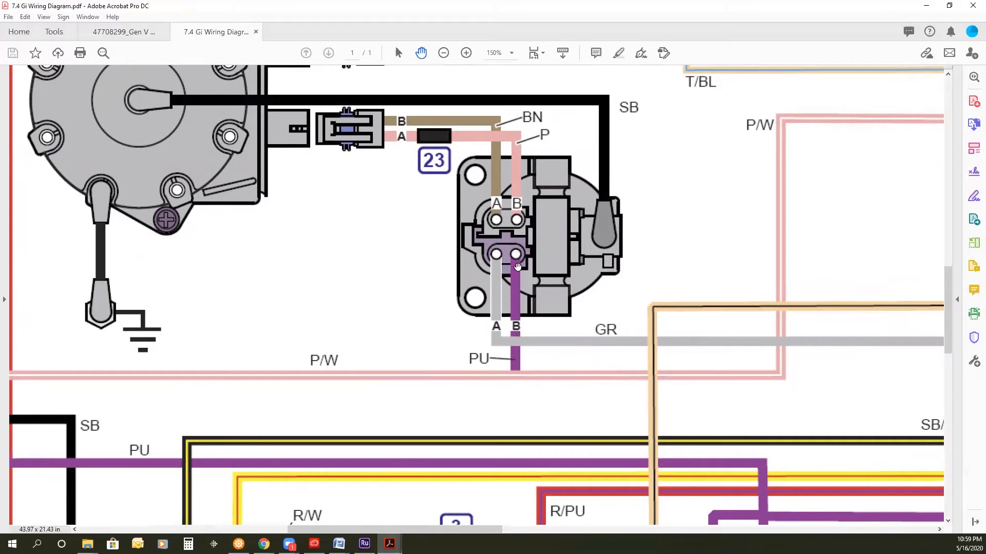
mouse_move(513, 375)
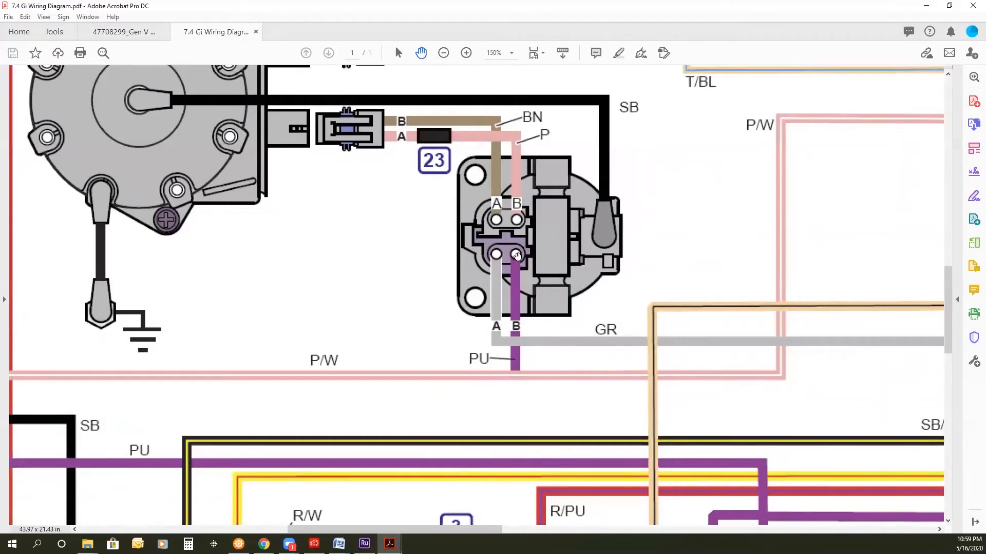
mouse_move(515, 368)
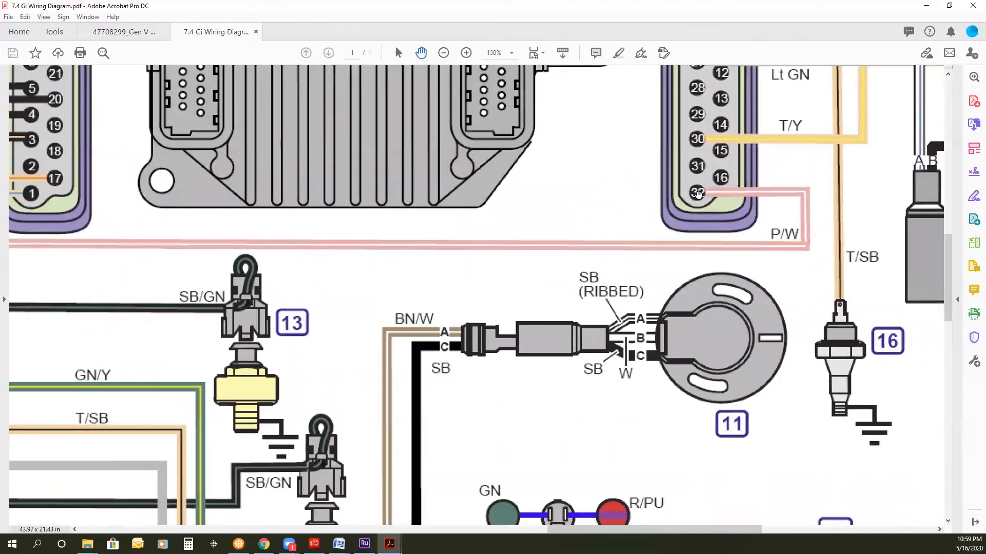
mouse_move(727, 184)
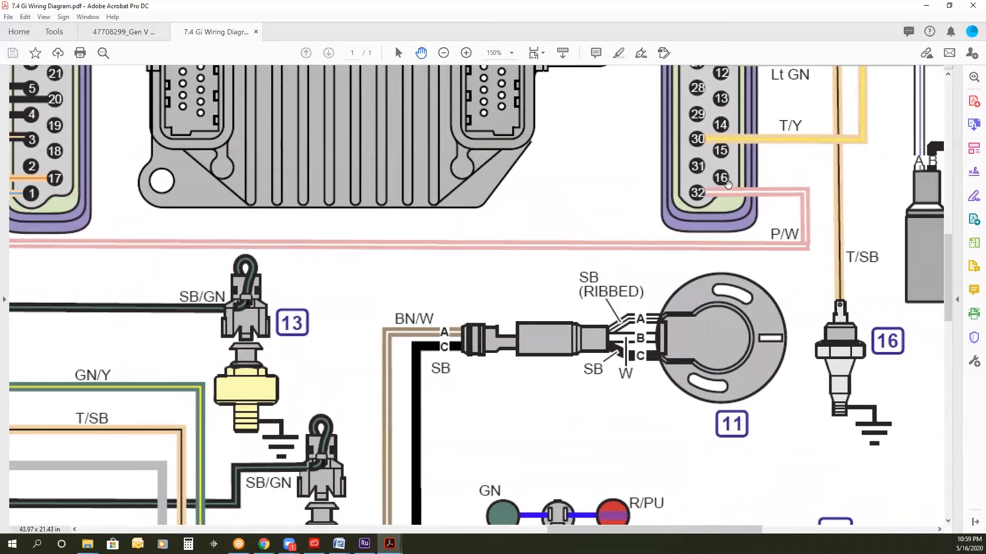
mouse_move(693, 212)
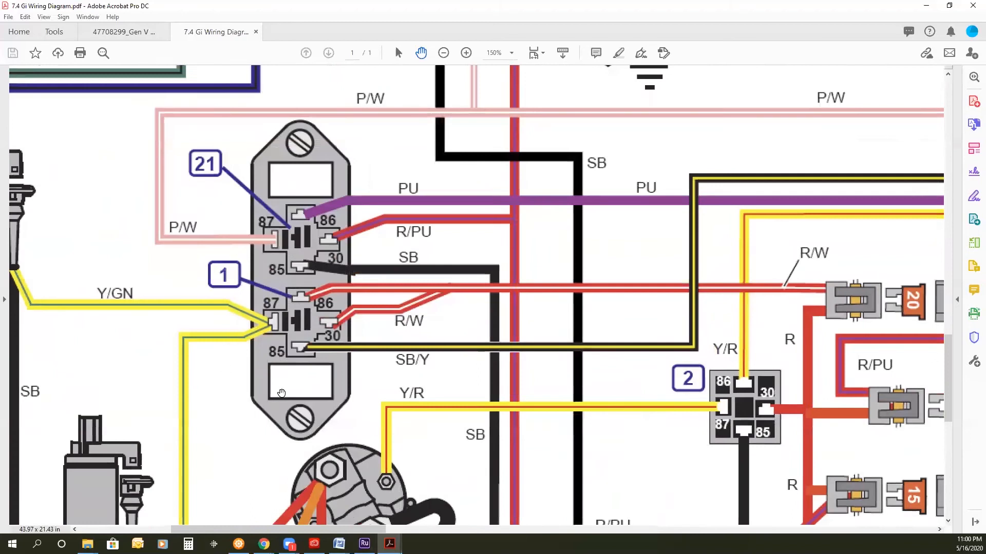
mouse_move(344, 270)
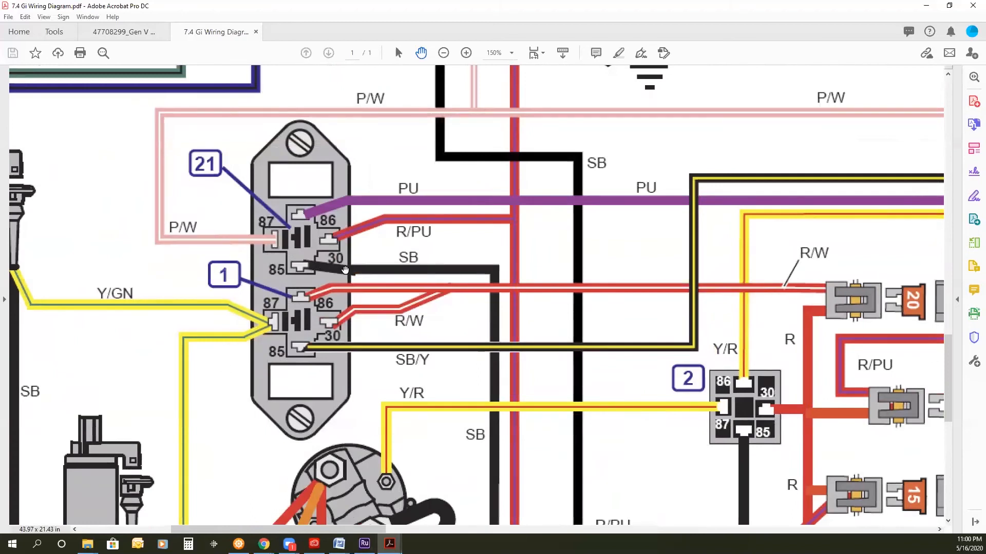
mouse_move(318, 281)
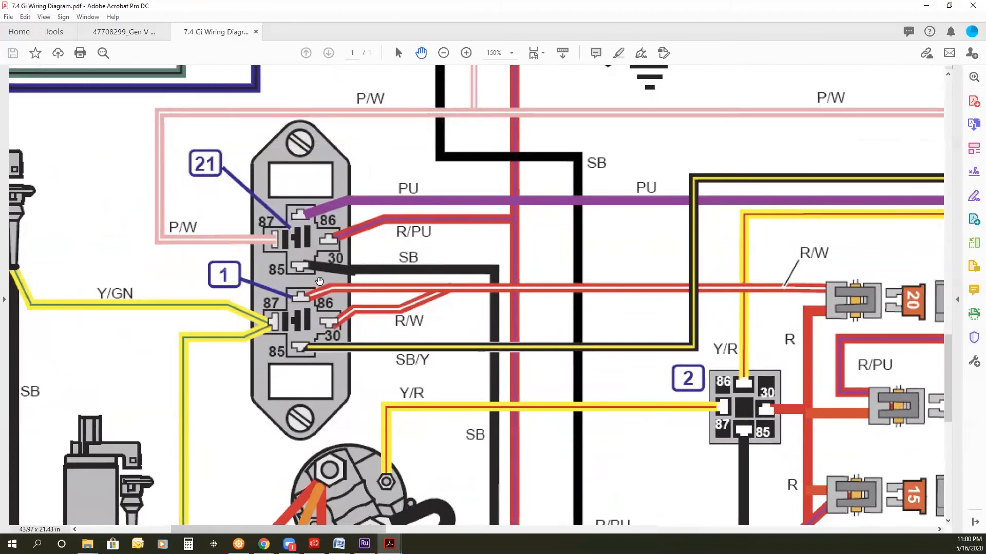
mouse_move(332, 324)
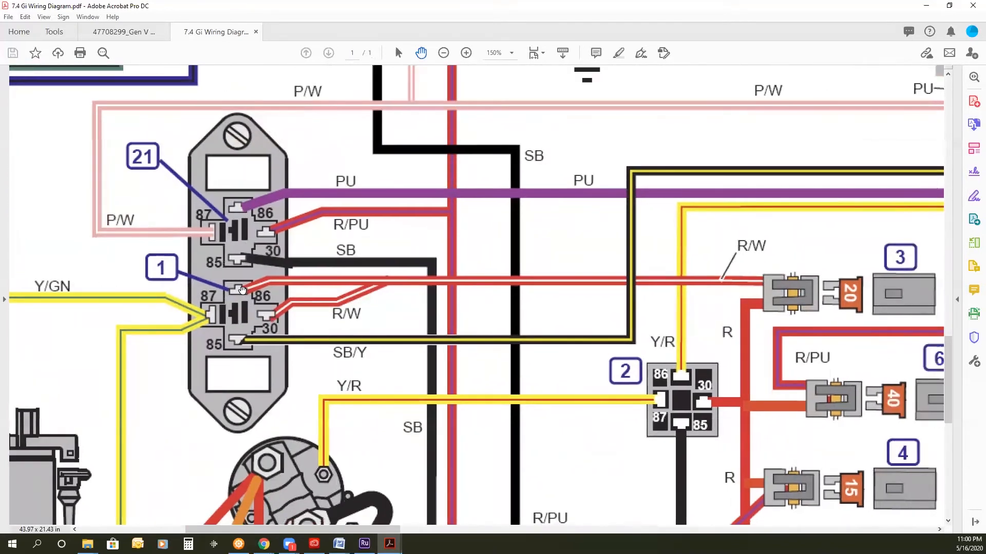
mouse_move(267, 323)
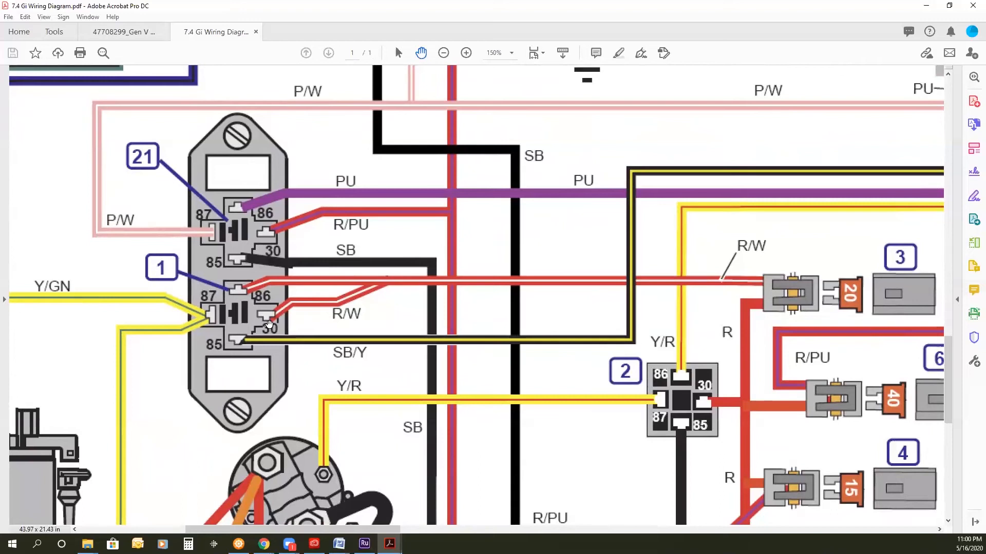
mouse_move(258, 320)
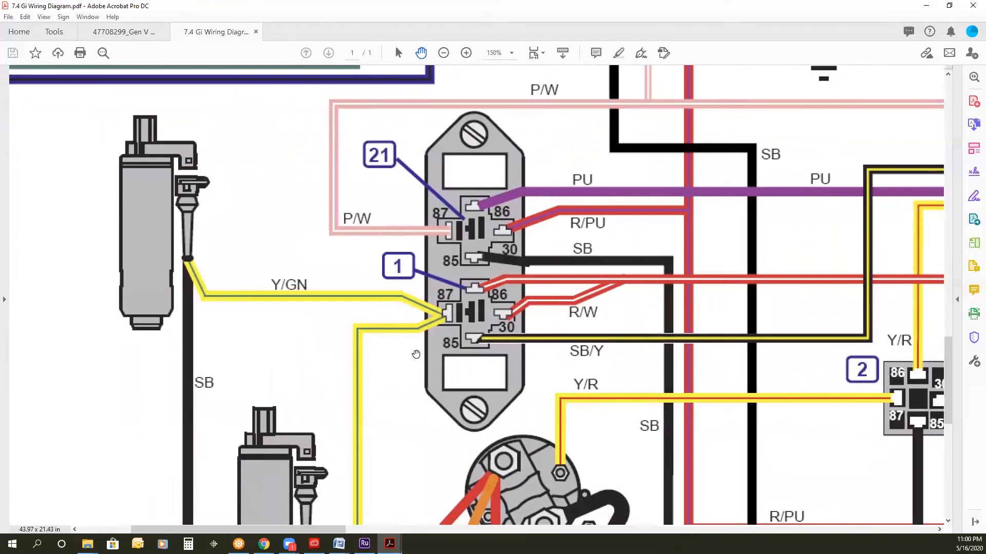
mouse_move(492, 296)
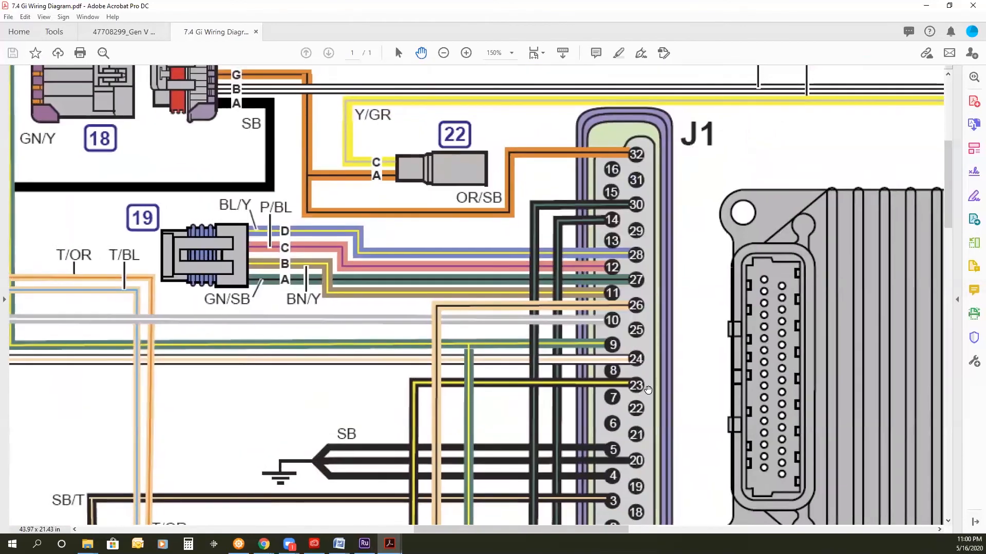
scroll("down", 3)
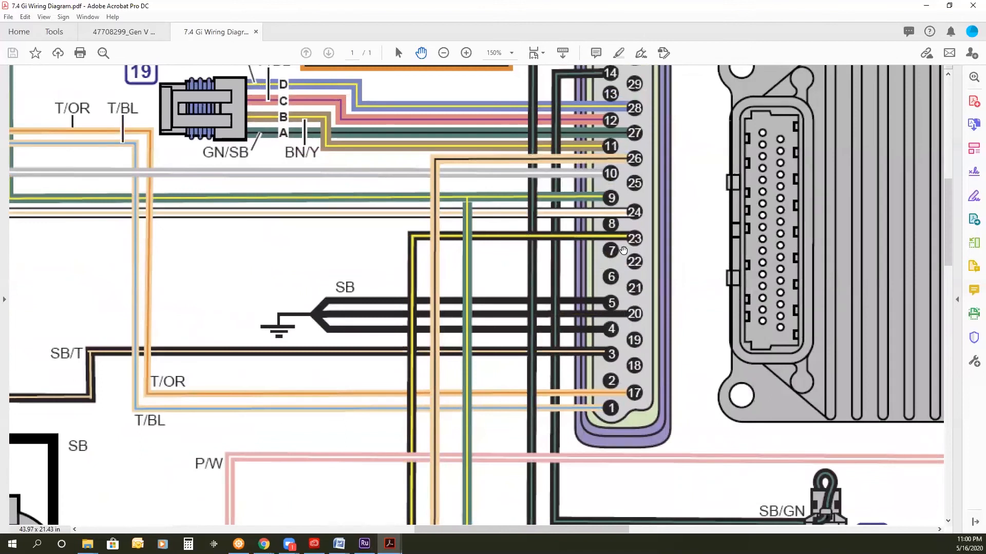